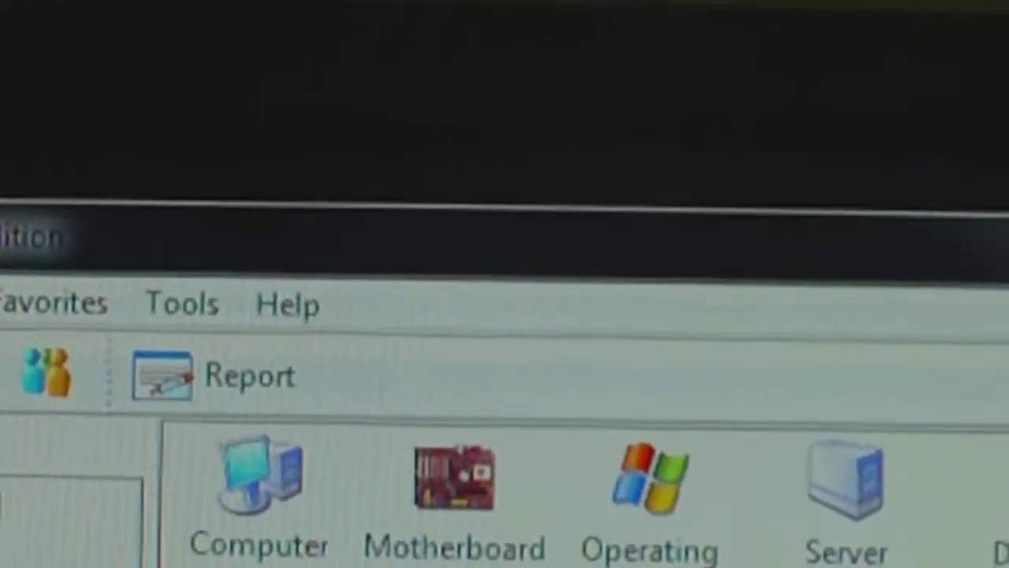
- Browse the LCD item tree from System readings down to the motherboard and CPU temperatures
click(82, 224)
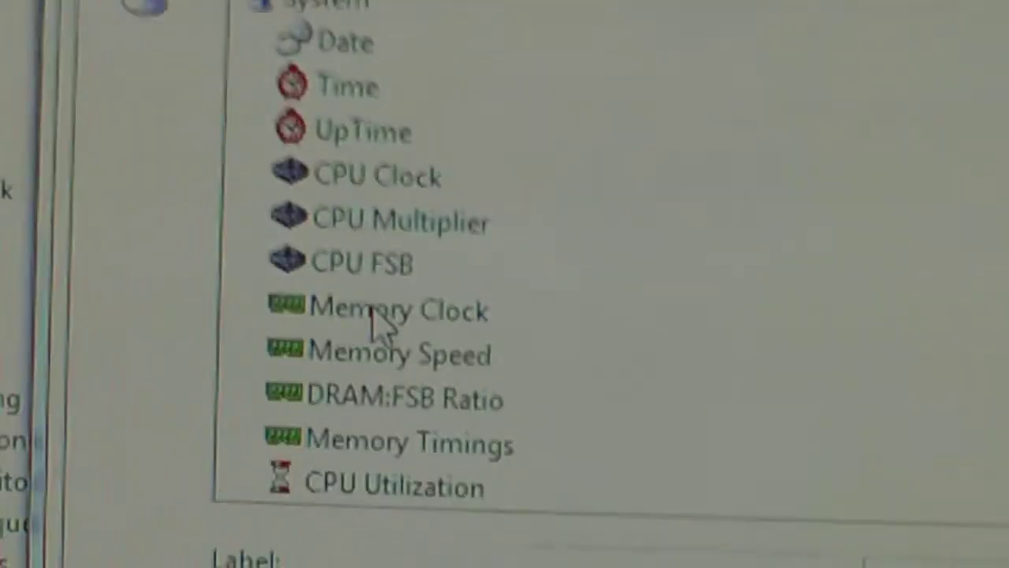
scroll(down, 3)
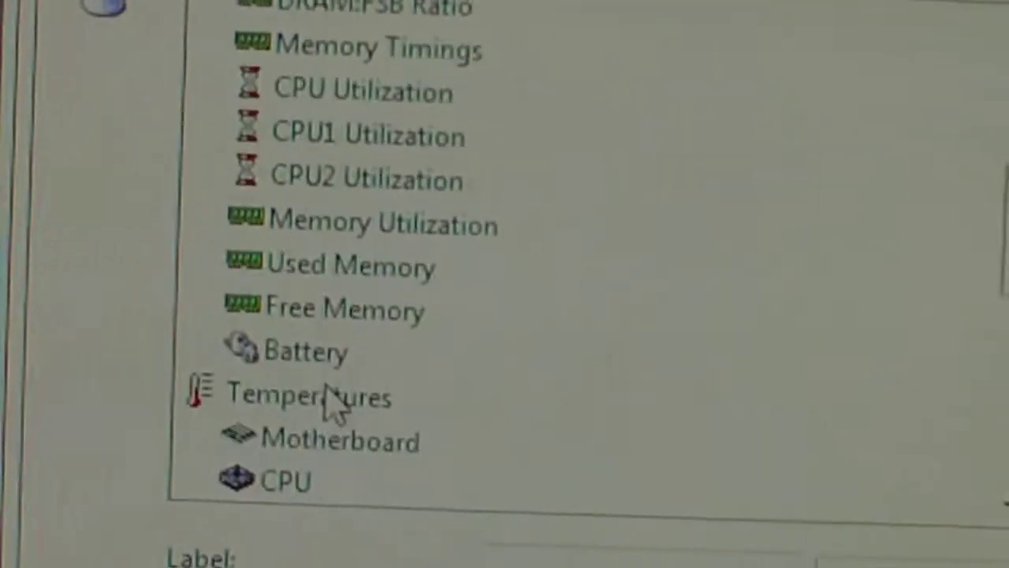
scroll(down, 3)
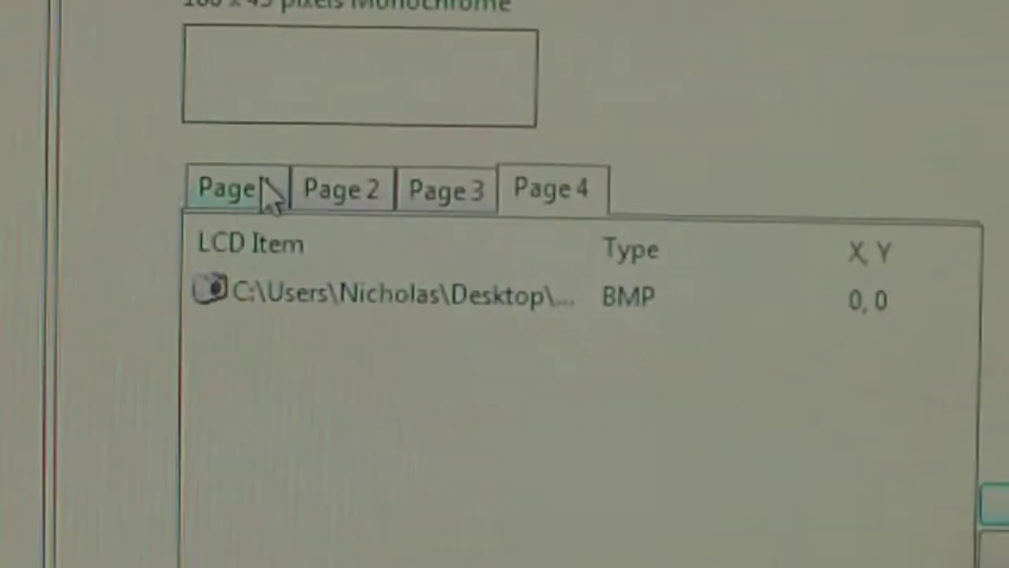
- Show Page 1 with its two CPU core temperatures and CPU1/CPU2 utilization items
click(229, 189)
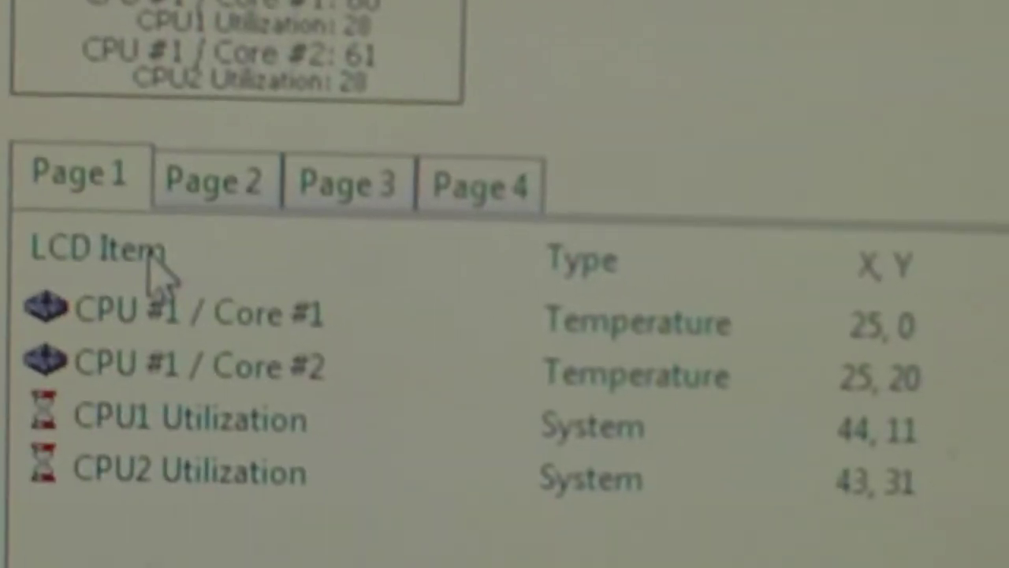